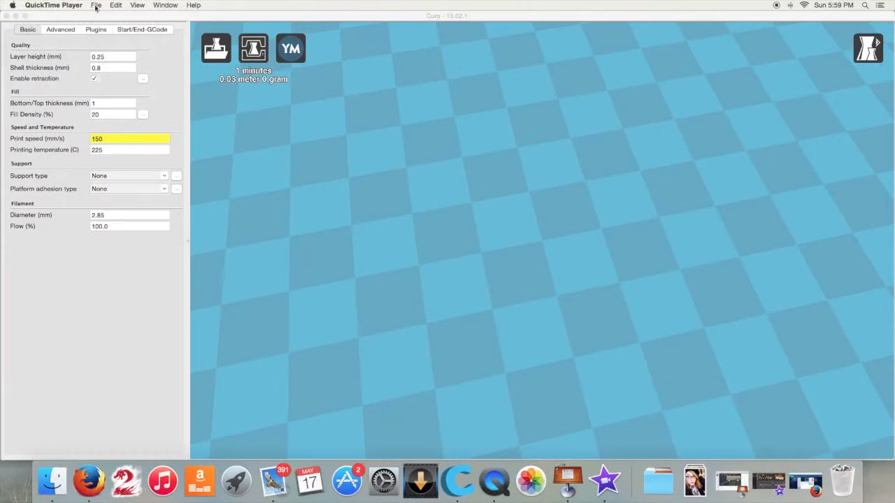
# Bring Cura forward and start loading model files onto the build plate.
pyautogui.click(96, 6)
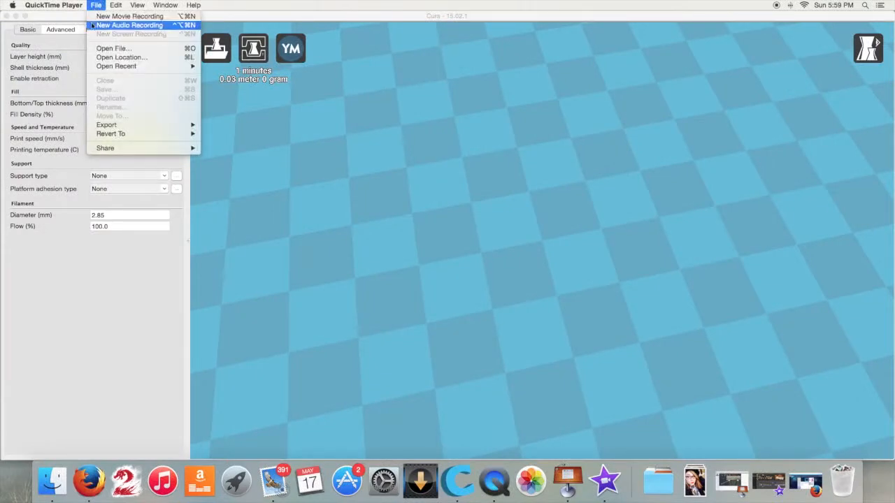
pyautogui.click(137, 5)
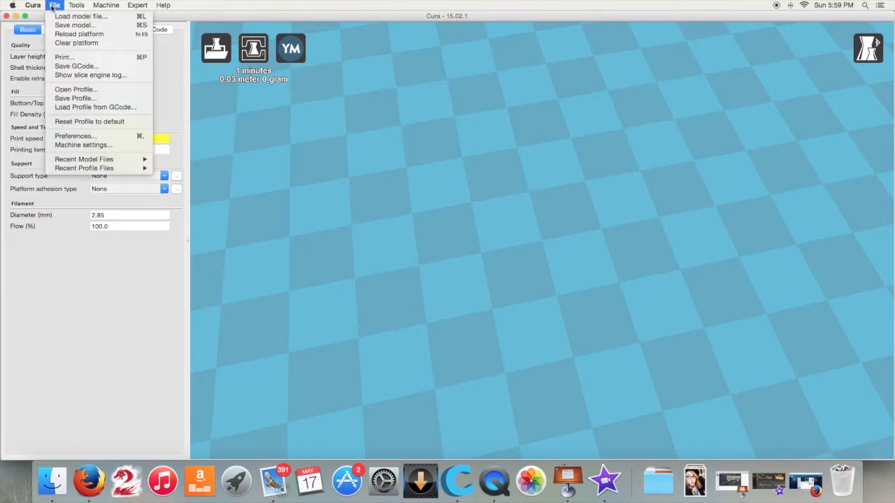
pyautogui.moveTo(44, 48)
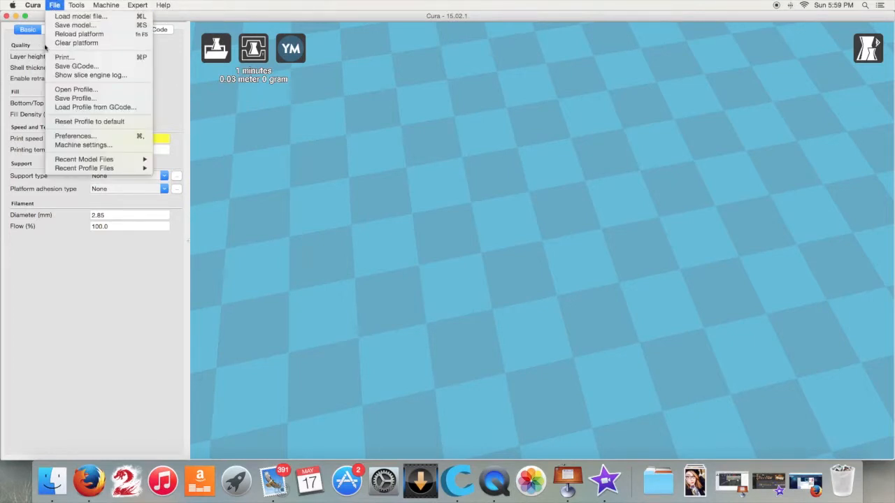
pyautogui.moveTo(74, 25)
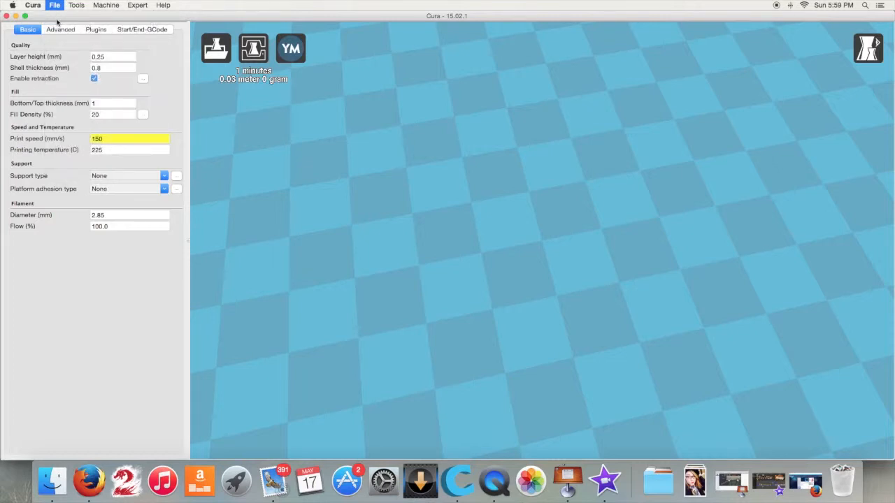
pyautogui.click(53, 6)
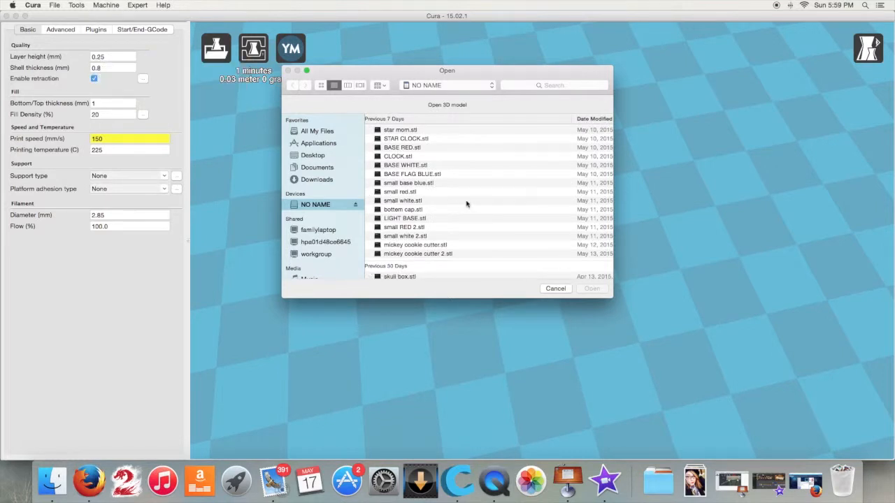
# Load small white 2, bottom cap, small base blue and STAR CLOCK together onto the plate.
pyautogui.click(405, 235)
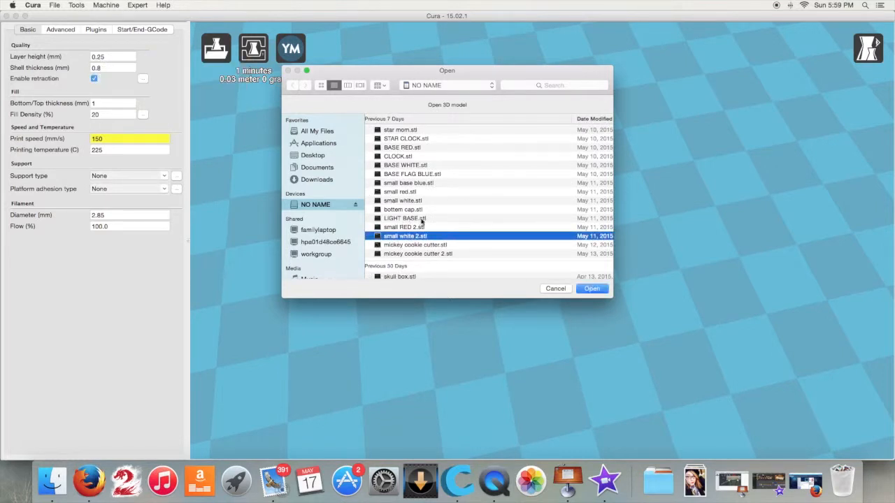
pyautogui.click(403, 210)
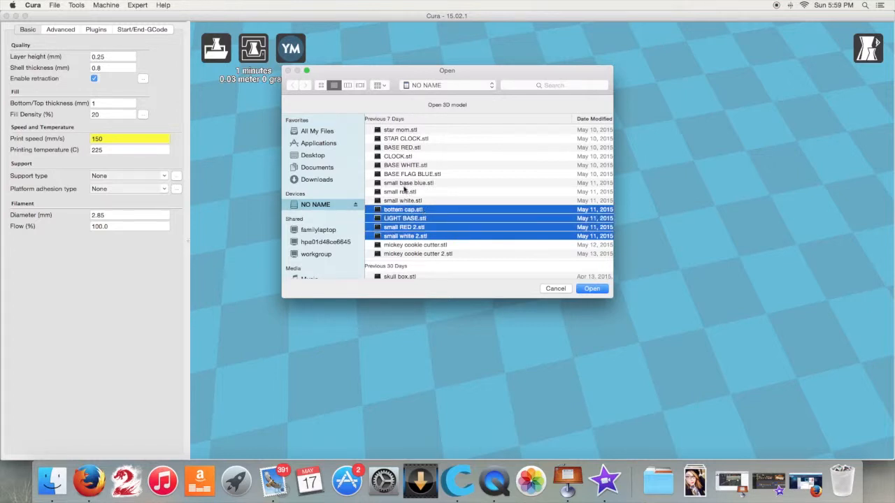
pyautogui.click(408, 182)
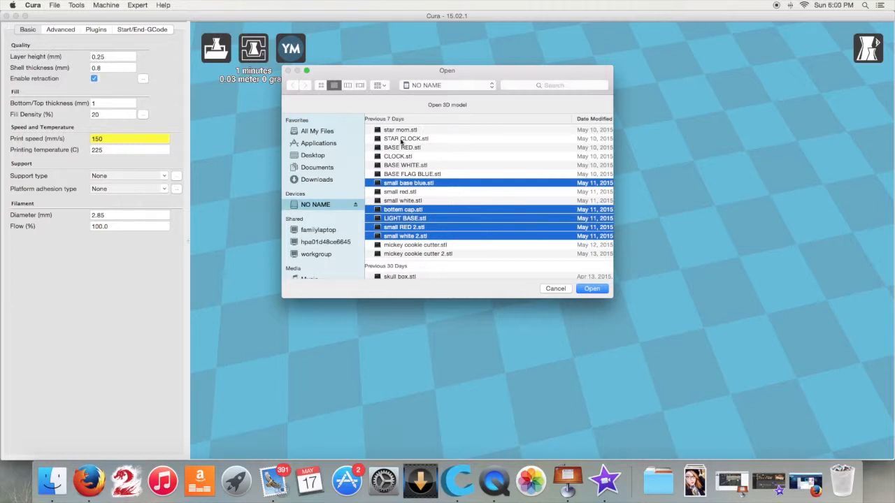
pyautogui.click(406, 138)
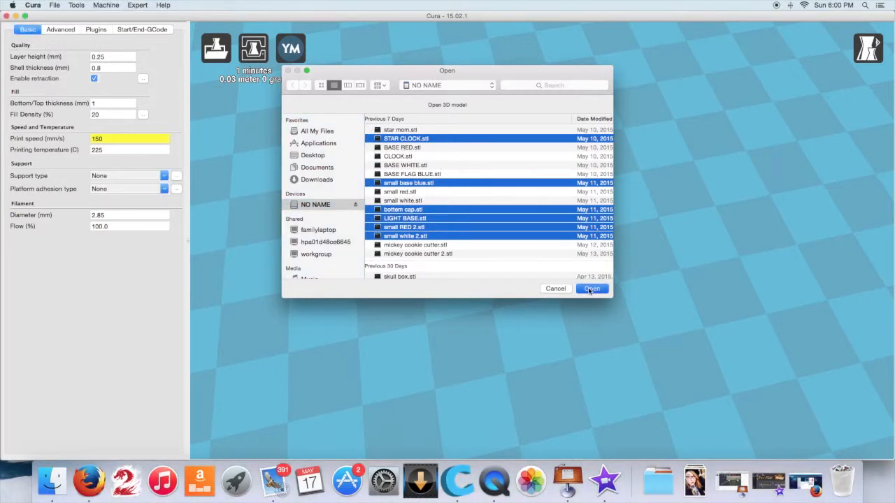
pyautogui.click(593, 289)
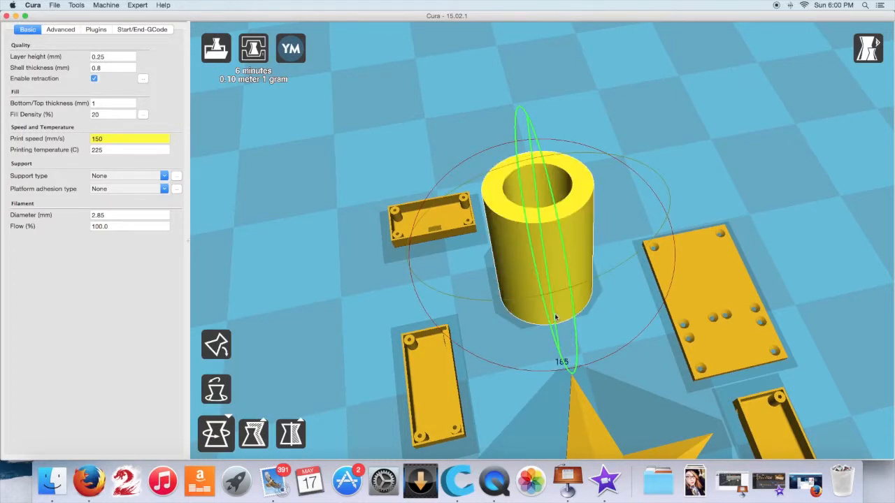
# Move the tube toward the back of the build plate and zoom the view.
pyautogui.moveTo(562, 318); pyautogui.dragTo(553, 333)
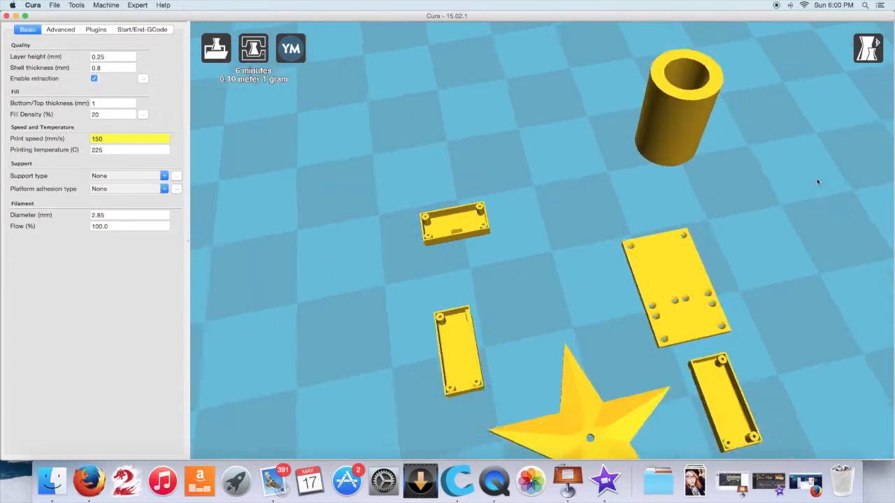
pyautogui.scroll(-3)
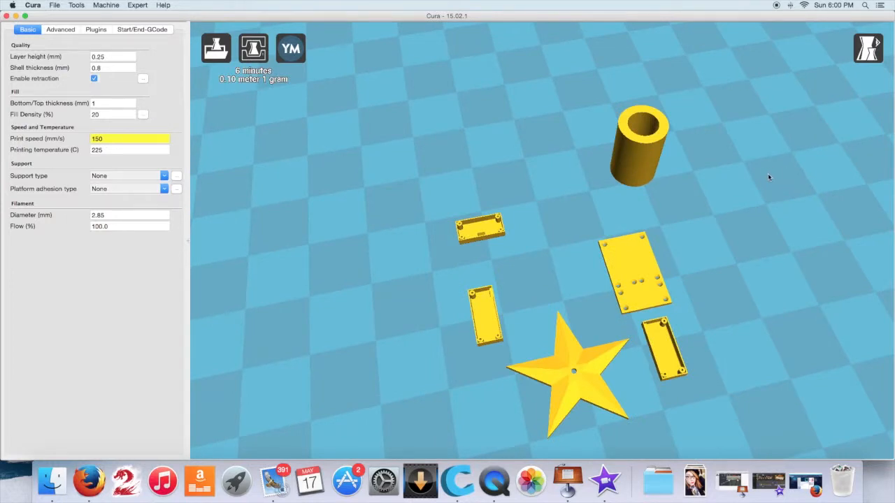
pyautogui.moveTo(646, 254)
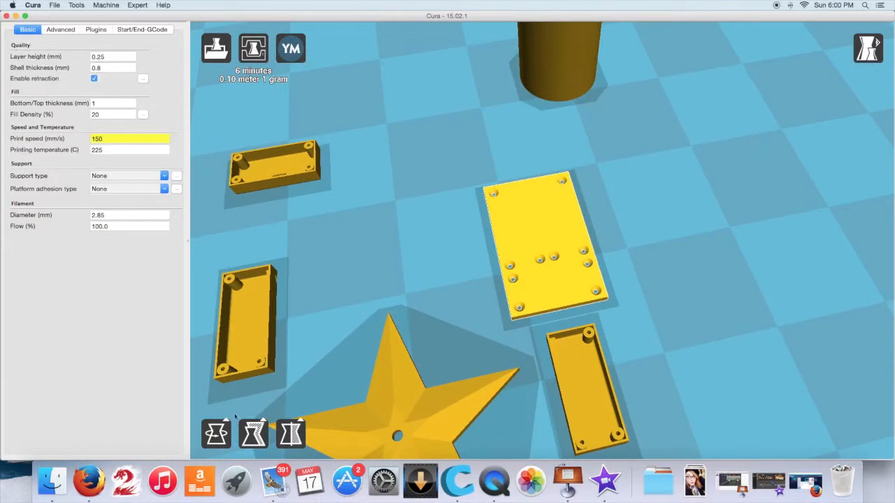
# Show the perforated plate's scale and size, about 8 × 4 × 1.6 mm at scale 1.0.
pyautogui.click(253, 347)
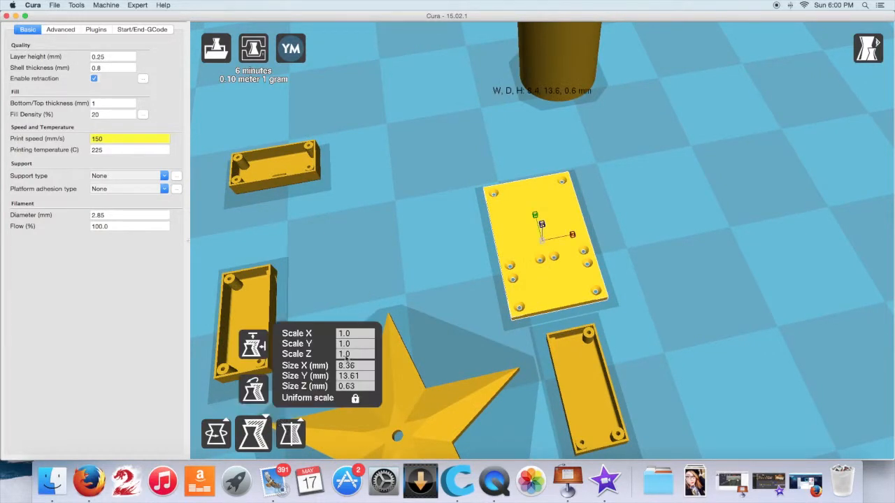
pyautogui.click(355, 332)
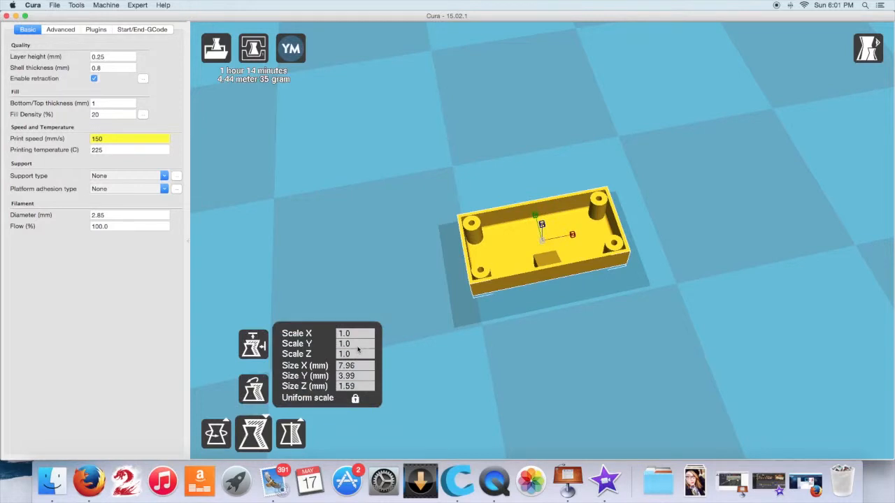
pyautogui.moveTo(420, 322)
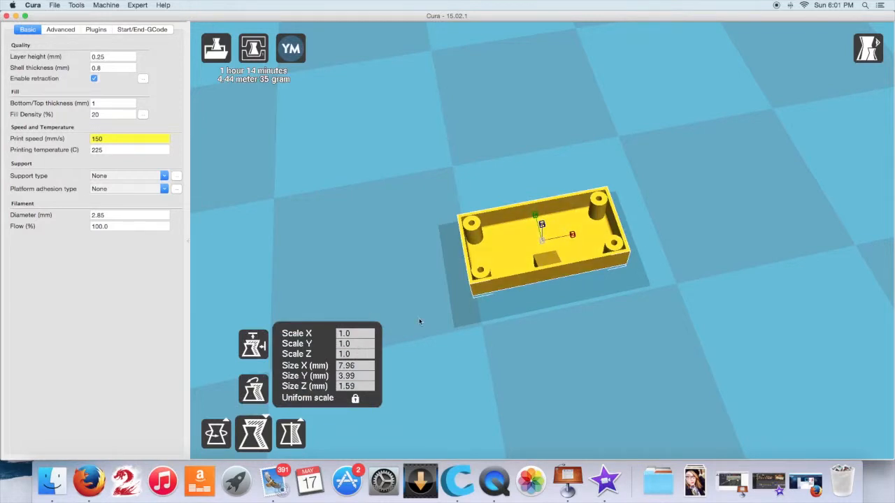
# Scale the LED box part tenfold to roughly 40 × 92 × 16 mm.
pyautogui.click(352, 333)
pyautogui.write('10')
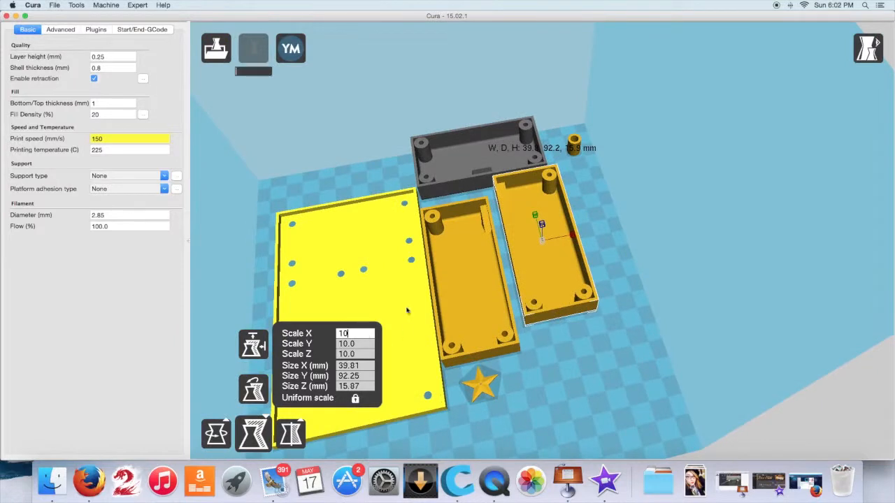
pyautogui.click(545, 266)
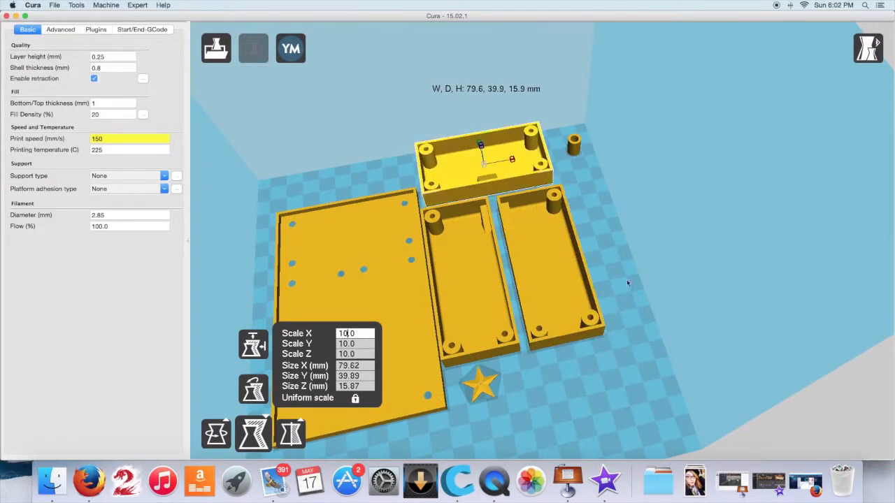
pyautogui.click(253, 48)
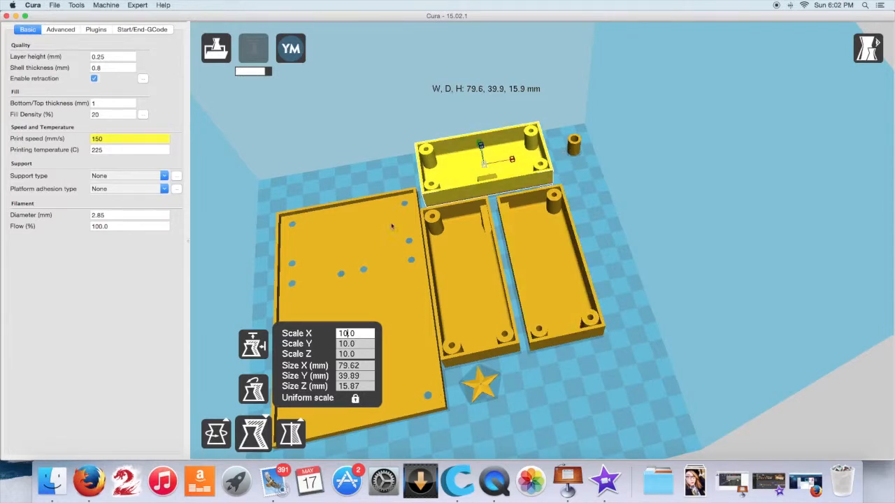
pyautogui.click(253, 48)
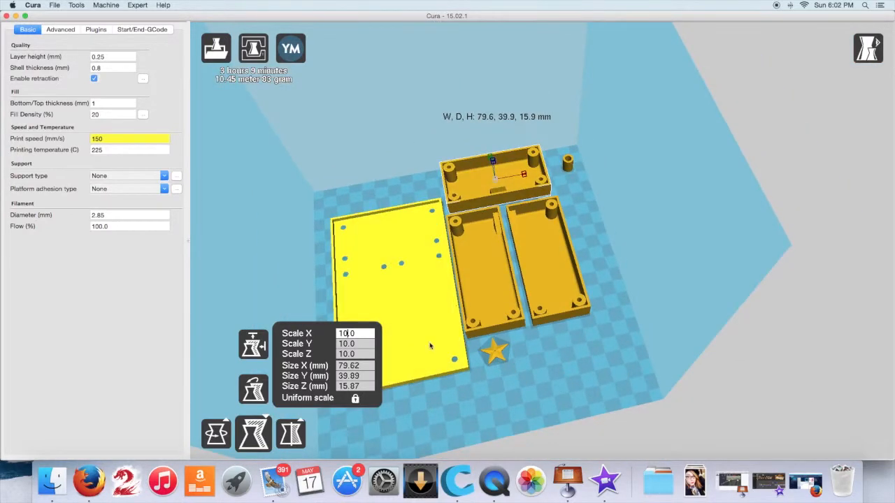
pyautogui.moveTo(425, 287)
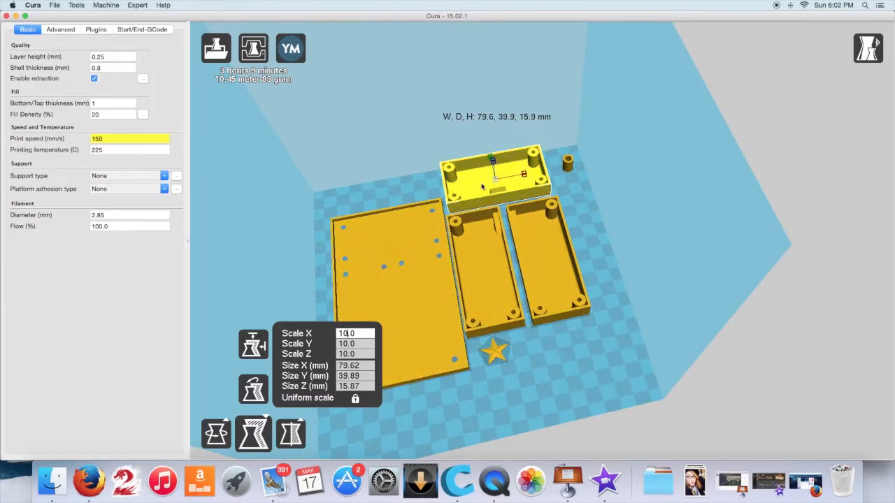
pyautogui.click(490, 279)
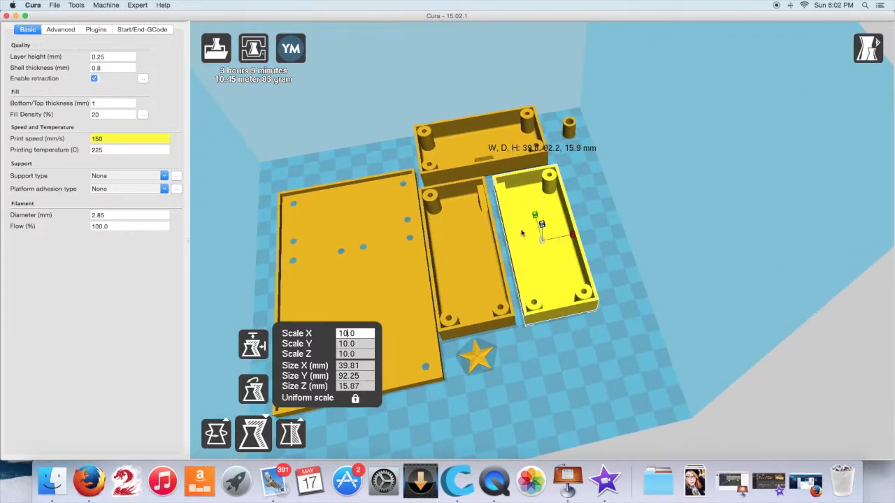
pyautogui.moveTo(543, 280)
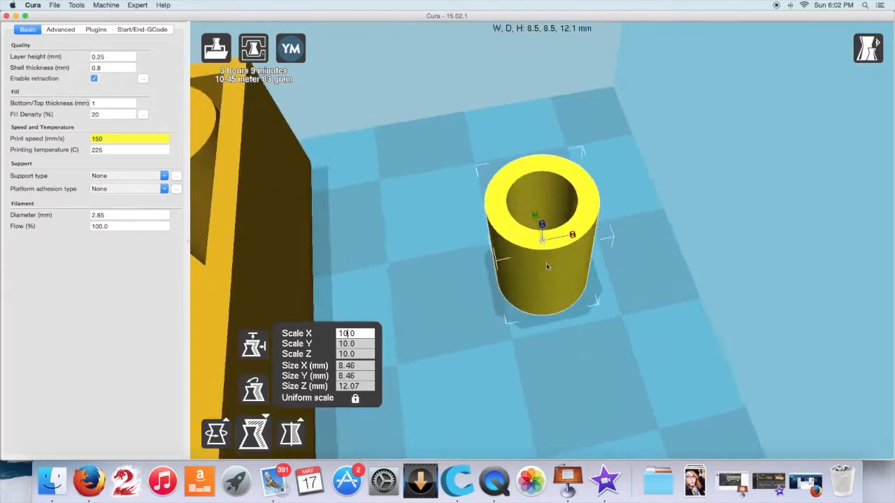
# Multiply the hollow LED cylinder into copies and confirm the count.
pyautogui.rightClick(548, 266)
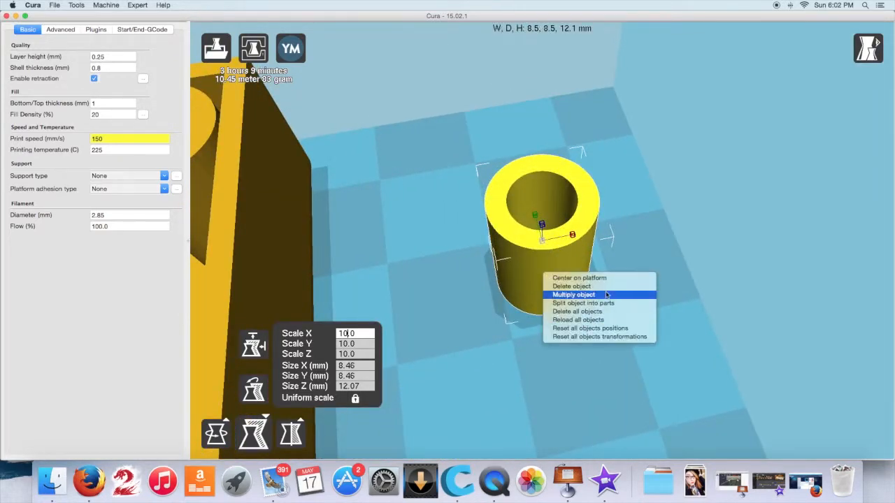
pyautogui.click(573, 294)
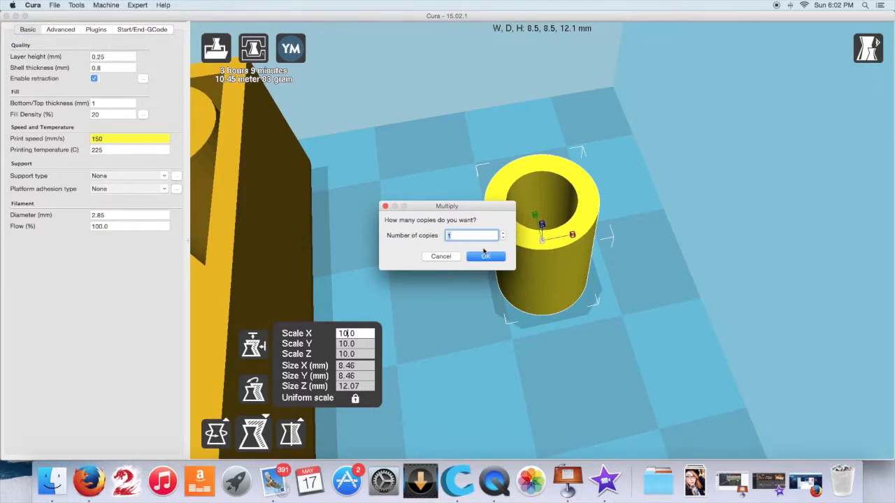
pyautogui.click(485, 256)
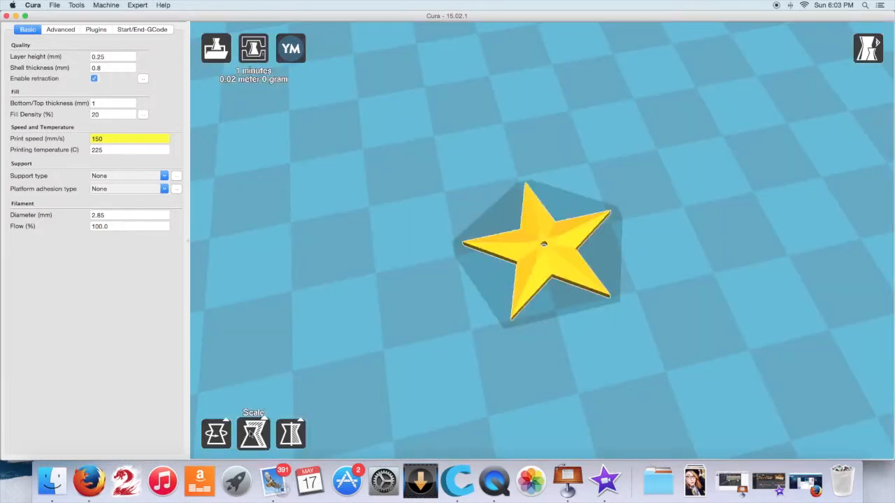
# Scale the star to about 193 × 184 mm with supports touching the buildplate only.
pyautogui.click(253, 434)
pyautogui.write('10')
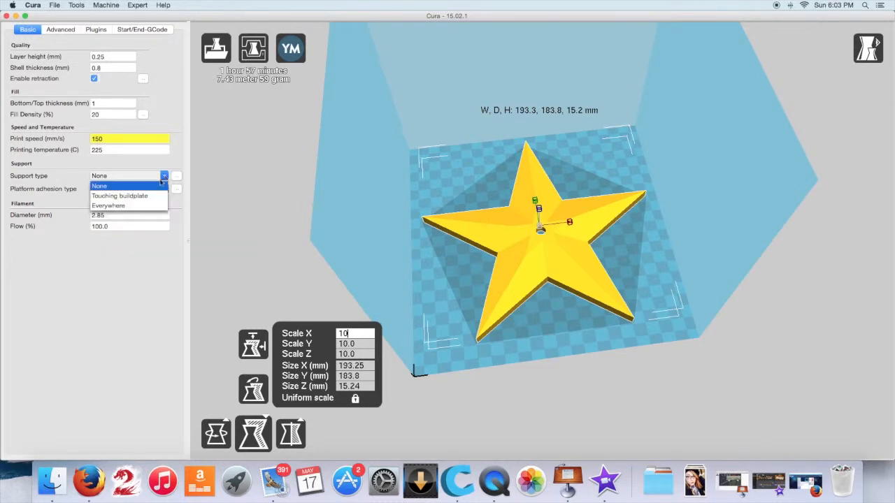
pyautogui.click(120, 196)
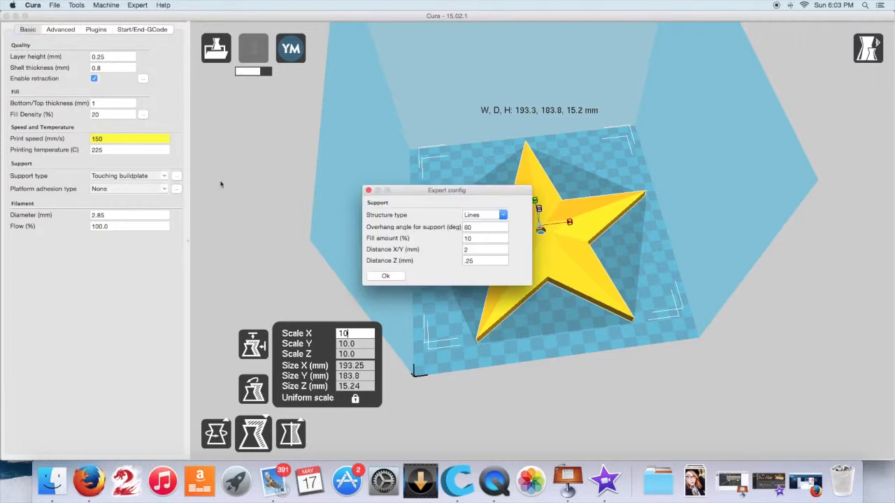
pyautogui.moveTo(231, 184)
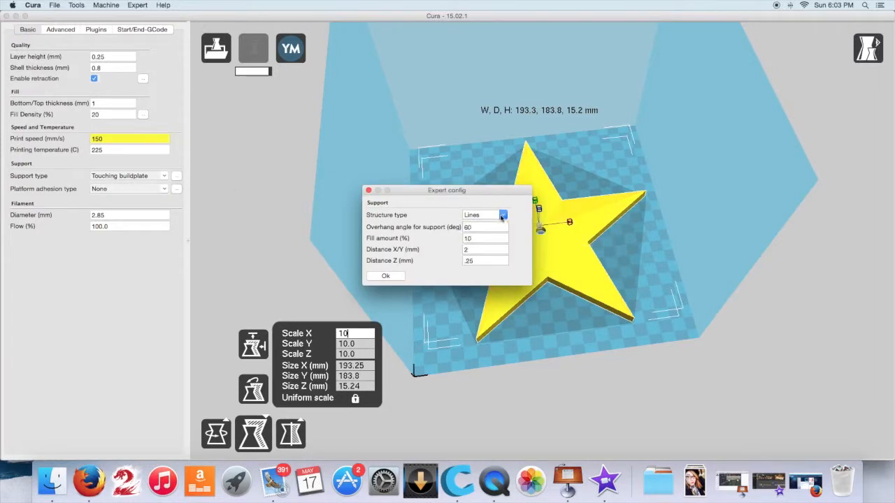
pyautogui.moveTo(503, 215)
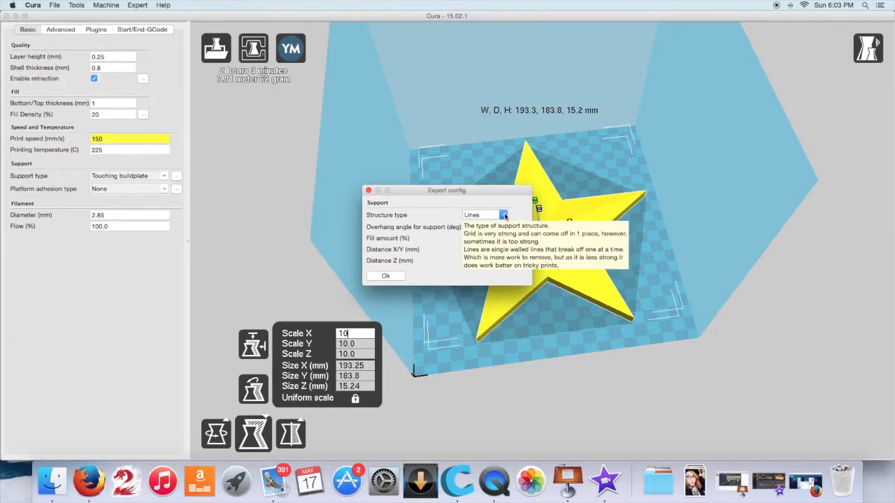
# Set support structure to Lines with a 2 mm X/Y distance from the model.
pyautogui.click(504, 215)
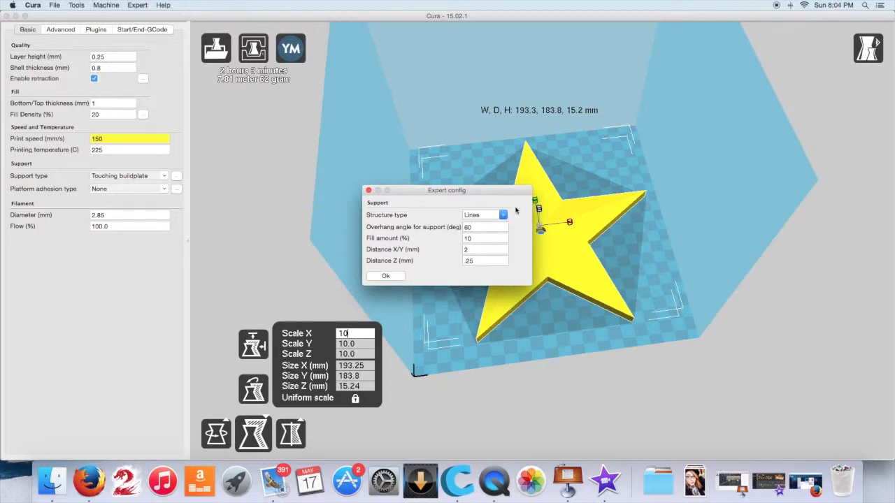
pyautogui.moveTo(485, 227)
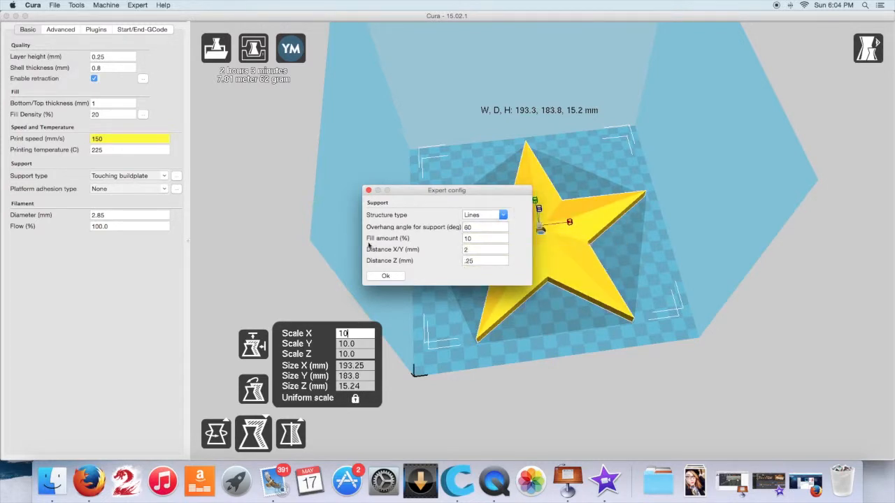
pyautogui.moveTo(478, 238)
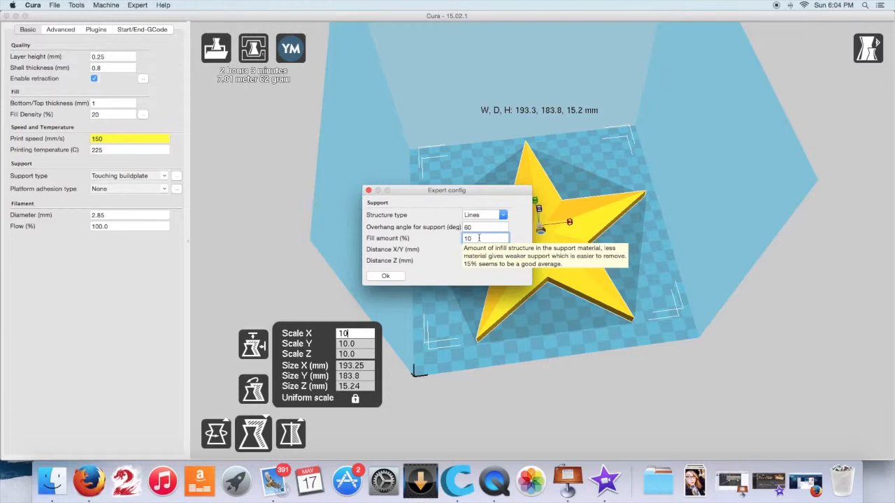
pyautogui.click(486, 249)
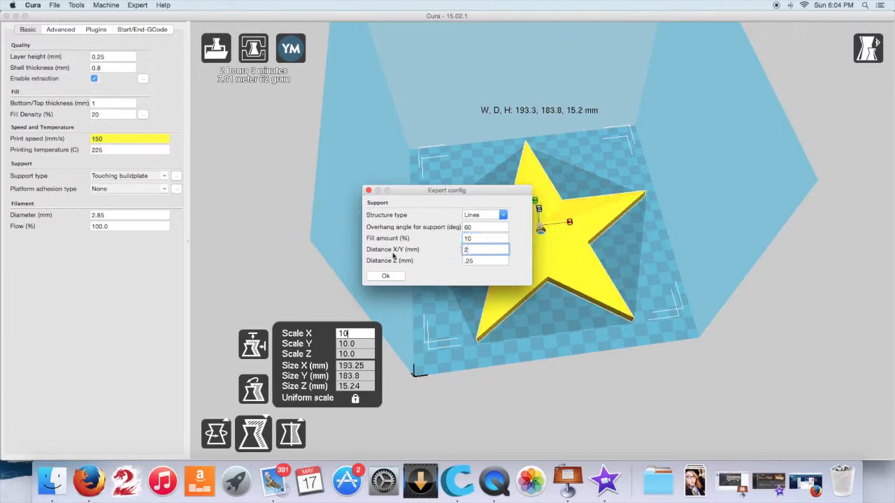
pyautogui.moveTo(486, 249)
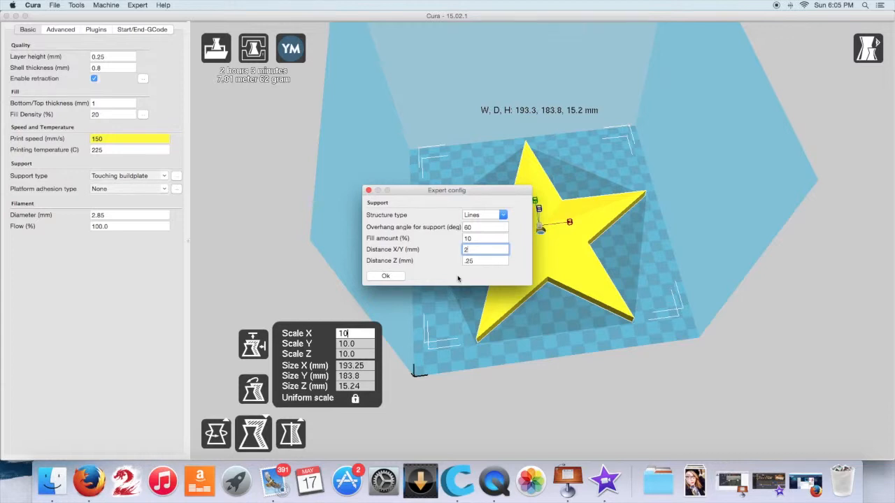
pyautogui.moveTo(439, 269)
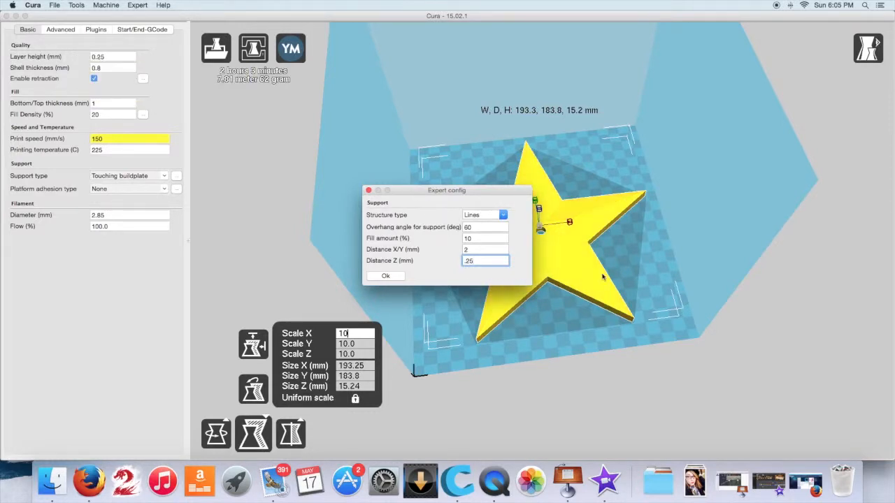
pyautogui.moveTo(386, 216)
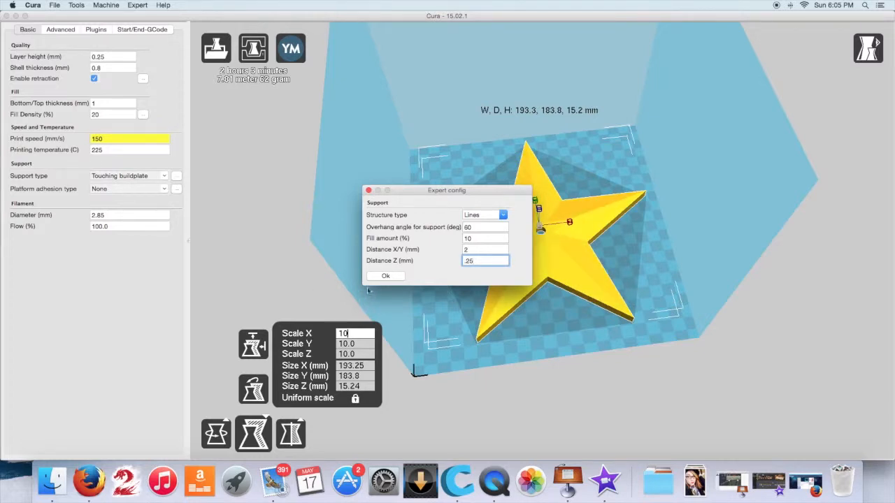
pyautogui.moveTo(389, 292)
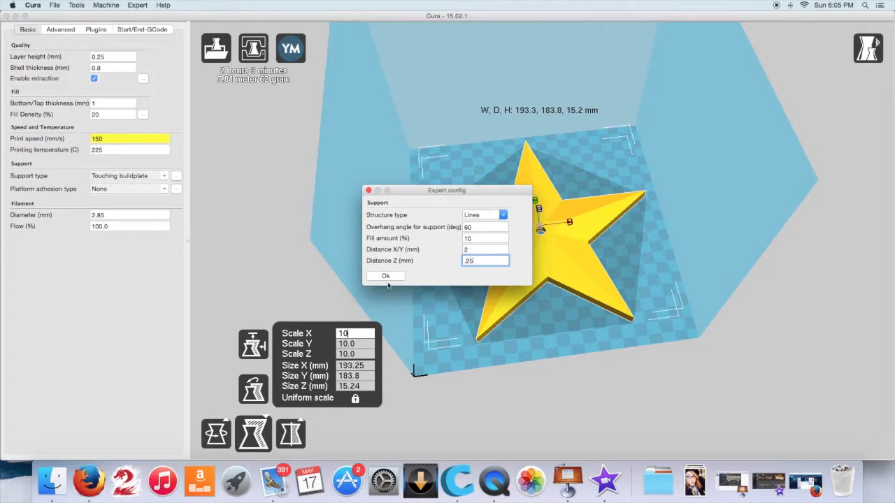
# Apply the support settings and set the star's fill density to 0%.
pyautogui.click(384, 276)
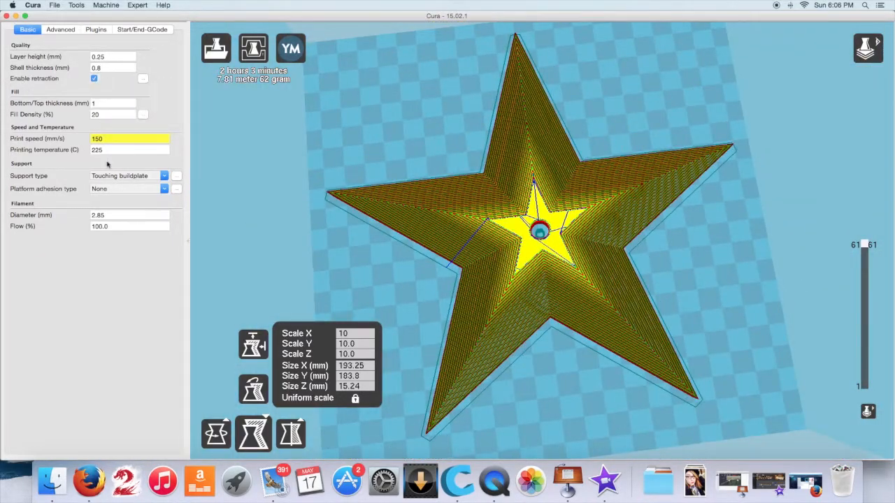
pyautogui.moveTo(130, 139)
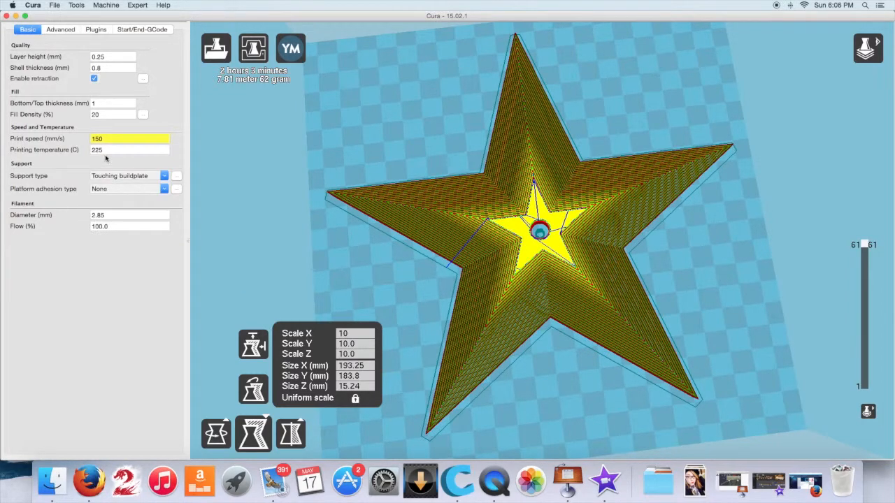
pyautogui.click(112, 114)
pyautogui.write('0')
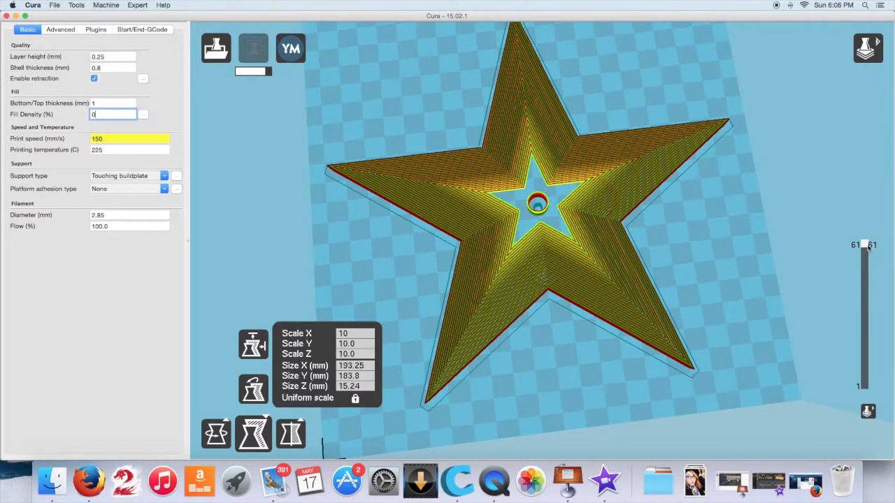
# Zoom out to see the whole sliced star on the build plate.
pyautogui.moveTo(862, 250); pyautogui.dragTo(862, 273)
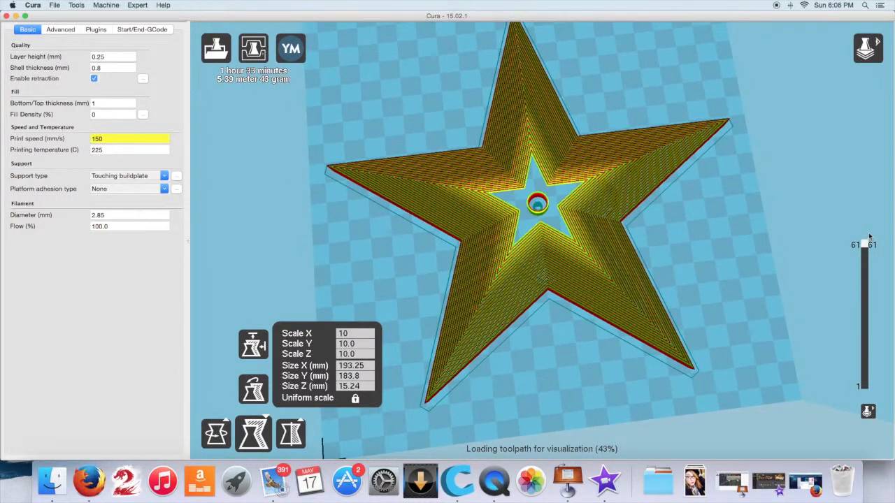
pyautogui.moveTo(762, 264)
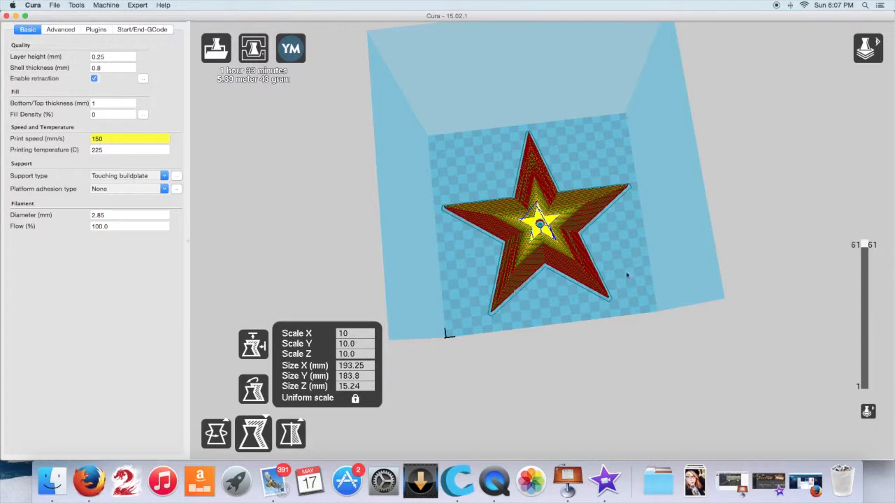
pyautogui.moveTo(685, 313)
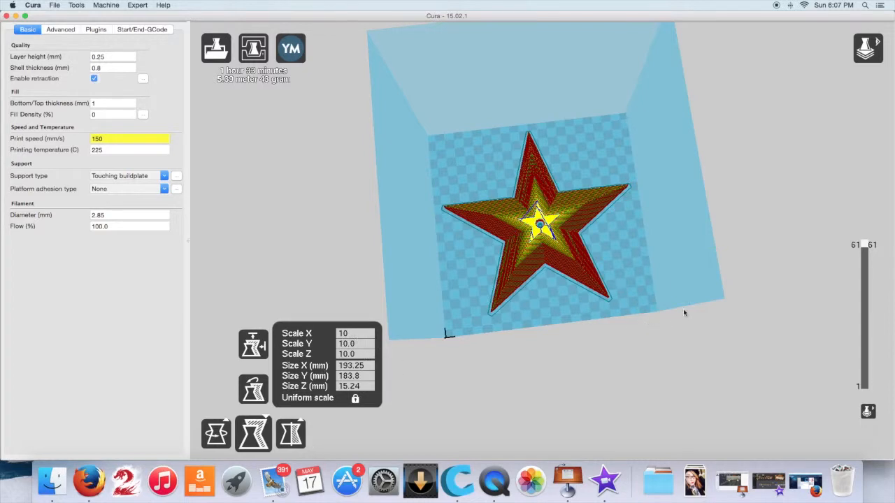